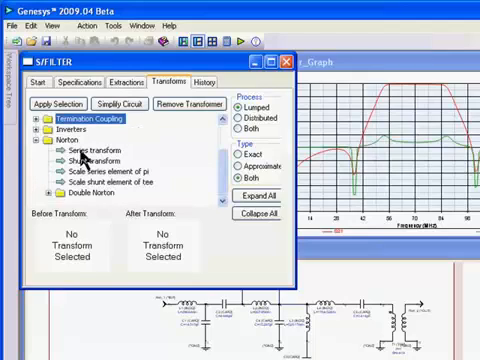
- Select the Norton Series transform to preview its before-and-after circuits
click(96, 148)
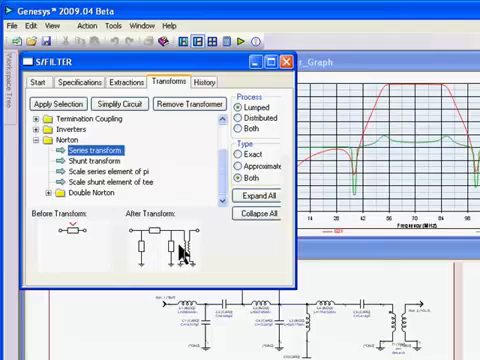
mouse_move(170, 250)
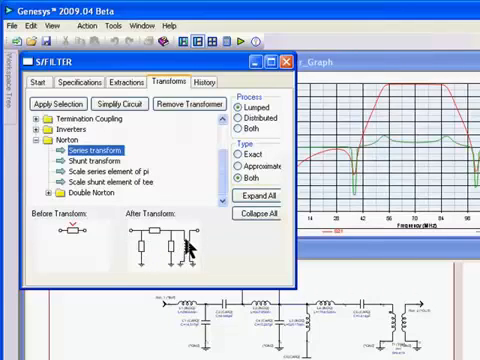
mouse_move(190, 256)
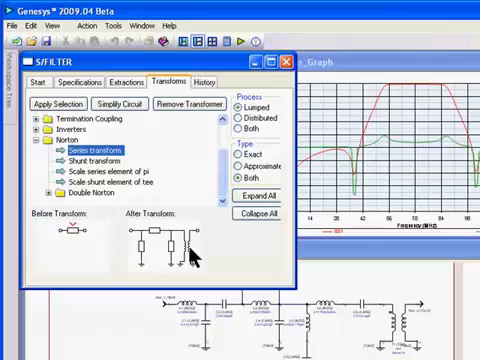
mouse_move(160, 236)
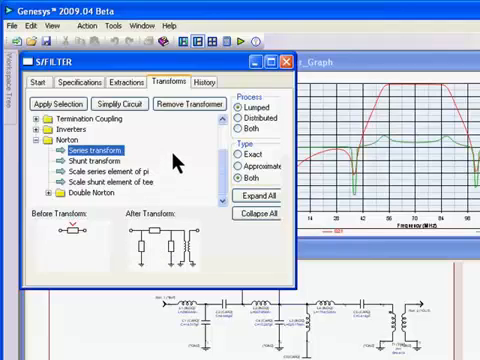
mouse_move(190, 110)
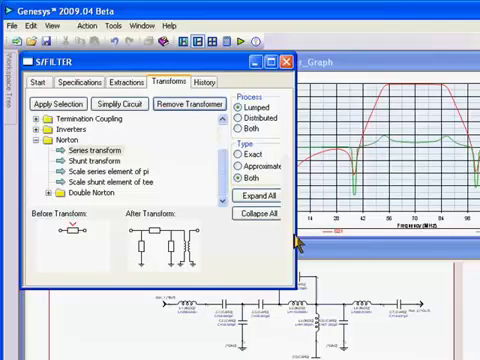
mouse_move(416, 336)
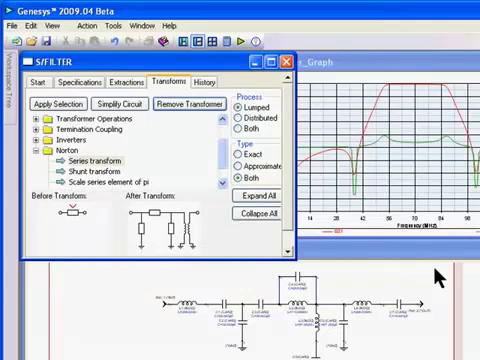
mouse_move(378, 202)
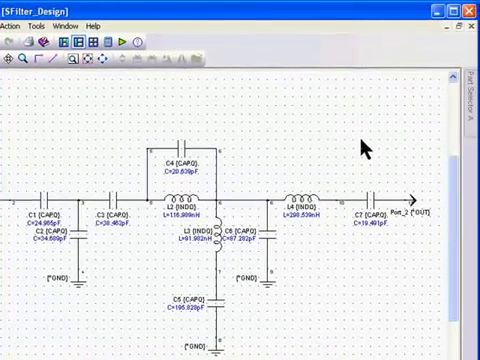
mouse_move(396, 104)
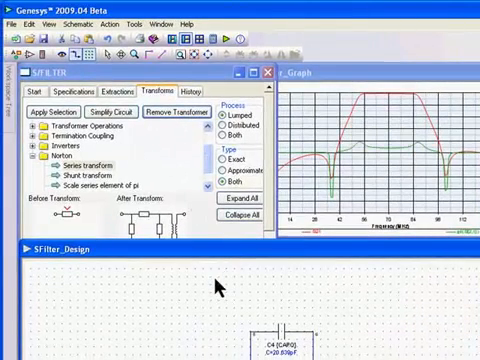
- Apply the Norton transforms and review the History list of operations
click(64, 108)
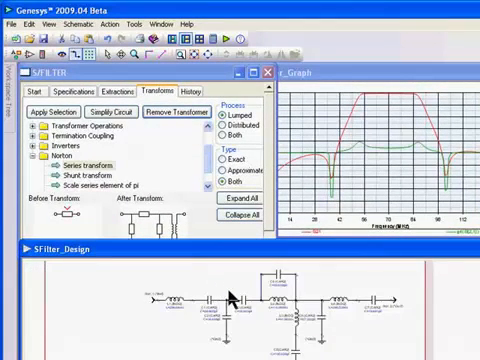
mouse_move(316, 316)
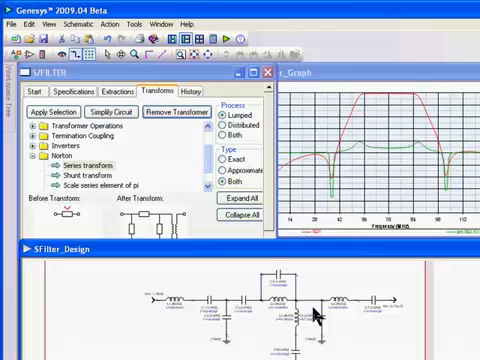
mouse_move(220, 290)
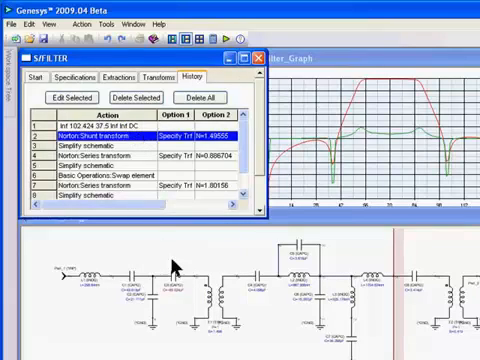
- Show the transformed filter schematic full-size with no transformer and equal inductors
scroll(down, 3)
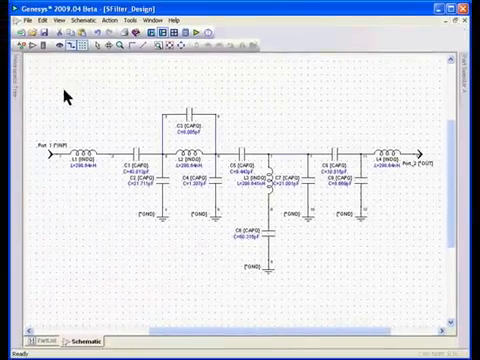
- Open the Tune Window beside the tiled response graph and schematic
click(48, 18)
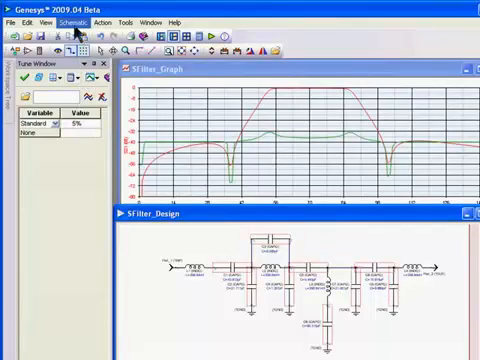
- Snap the tunable capacitors to 5% standard component values
click(76, 26)
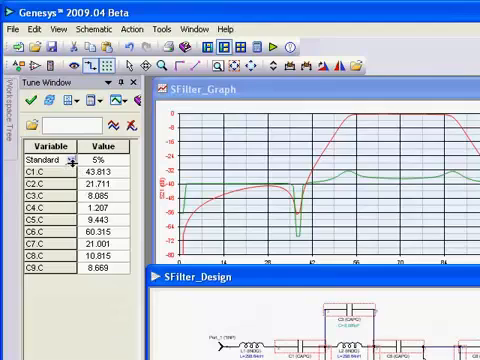
click(70, 160)
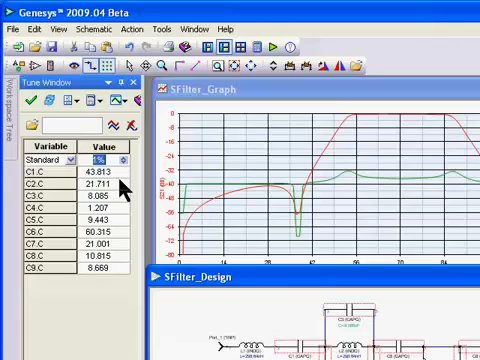
mouse_move(108, 320)
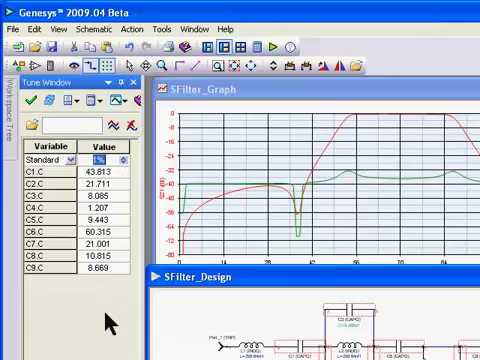
click(100, 176)
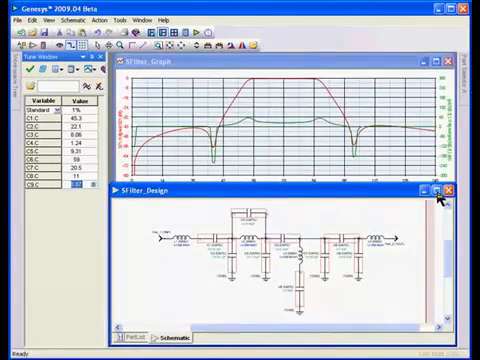
- Minimize the SFilter_Design window so the S21 and group delay graph gets more room
click(434, 186)
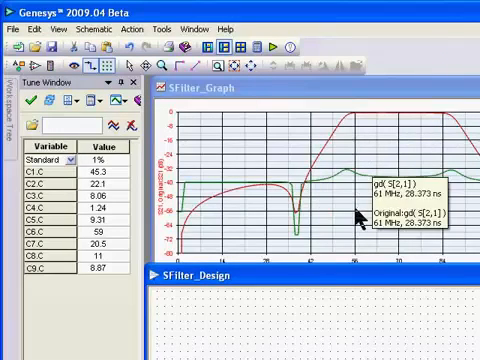
mouse_move(430, 240)
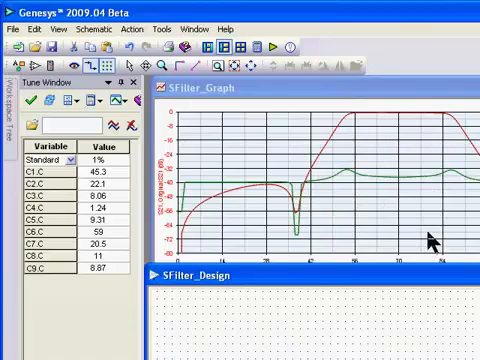